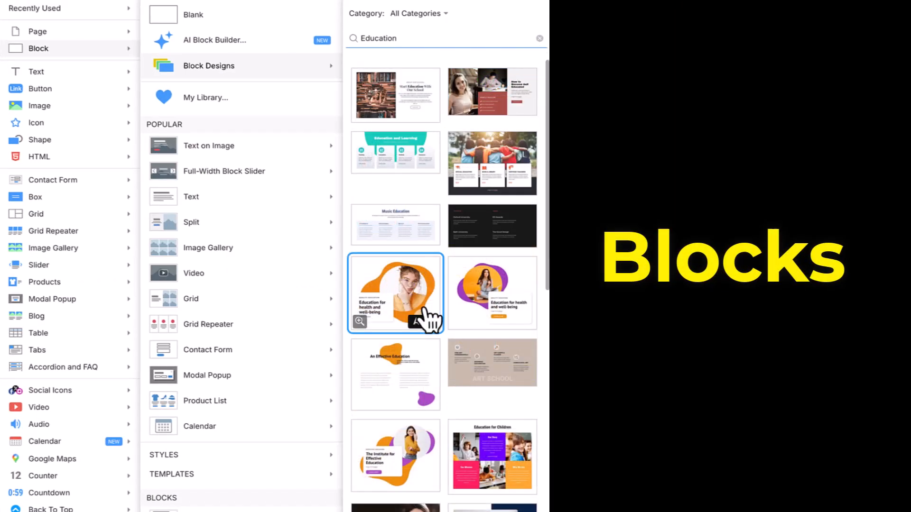
Insert the orange 'Education for health and well-being' hero design and zoom the page out.
{"action": "left_click", "coordinate": [395, 293]}
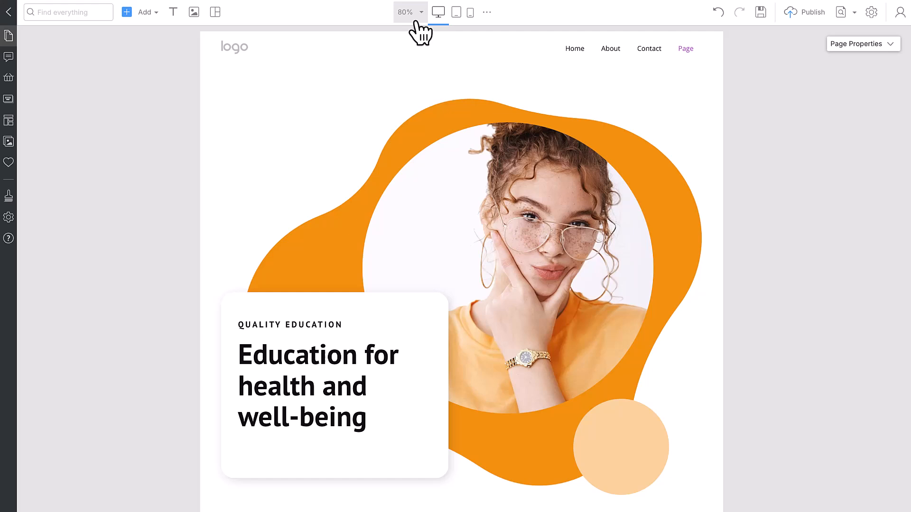
{"action": "left_click", "coordinate": [470, 12]}
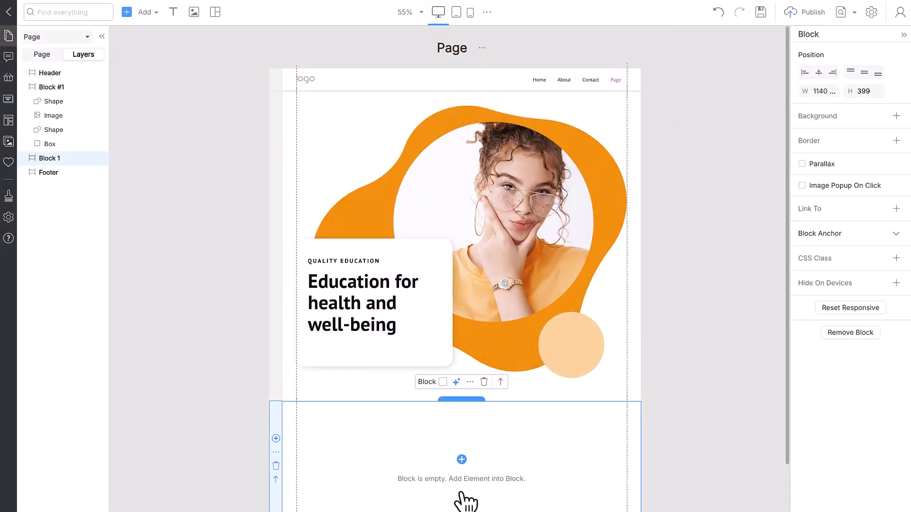
Search Block Designs for 'education' to find the An Effective Education design.
{"action": "left_click", "coordinate": [145, 11]}
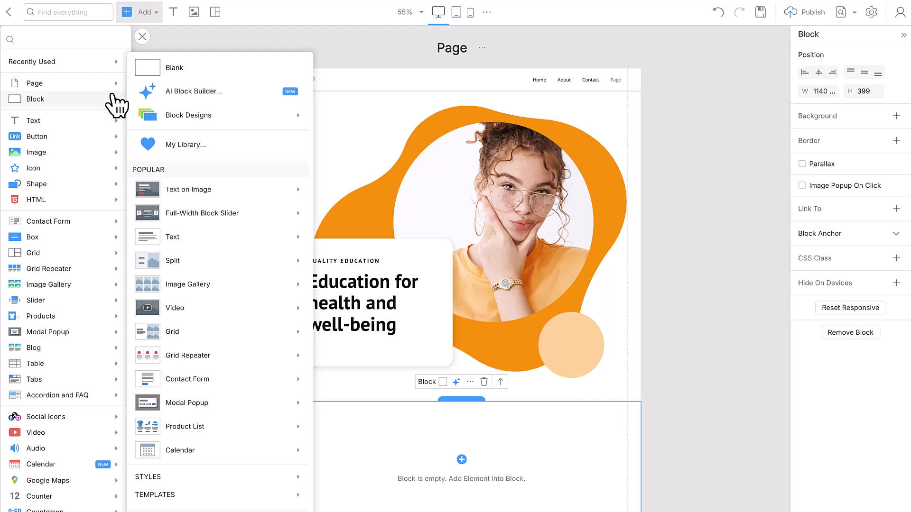
{"action": "left_click", "coordinate": [188, 114]}
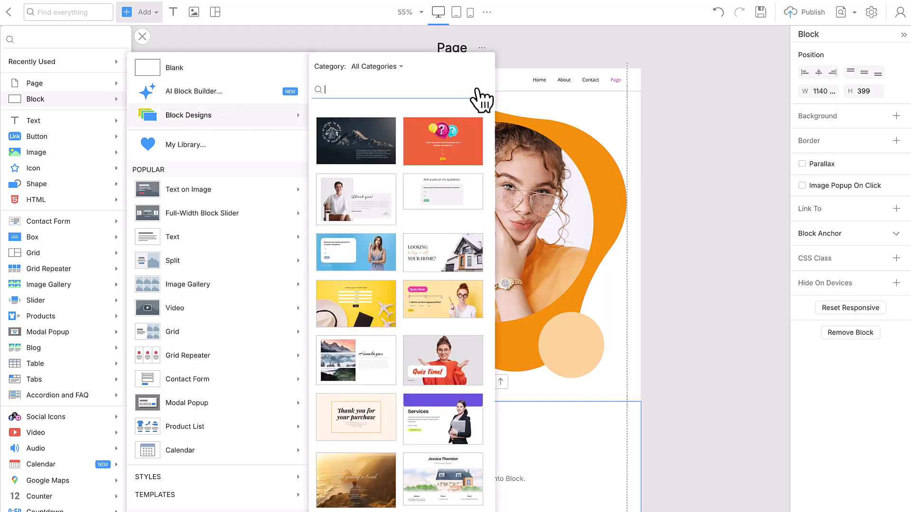
{"action": "type", "text": "education"}
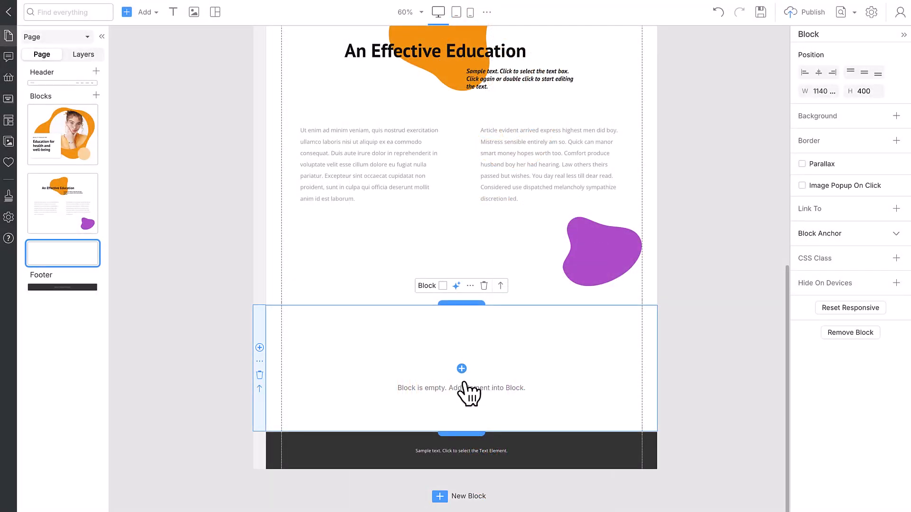
Insert the Quiz time design into the empty block below the page content.
{"action": "left_click", "coordinate": [145, 11]}
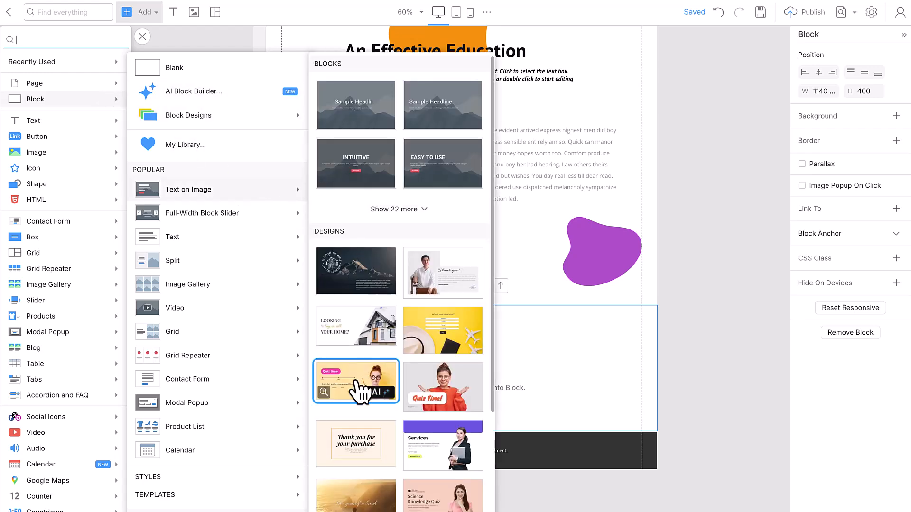
{"action": "left_click", "coordinate": [355, 383]}
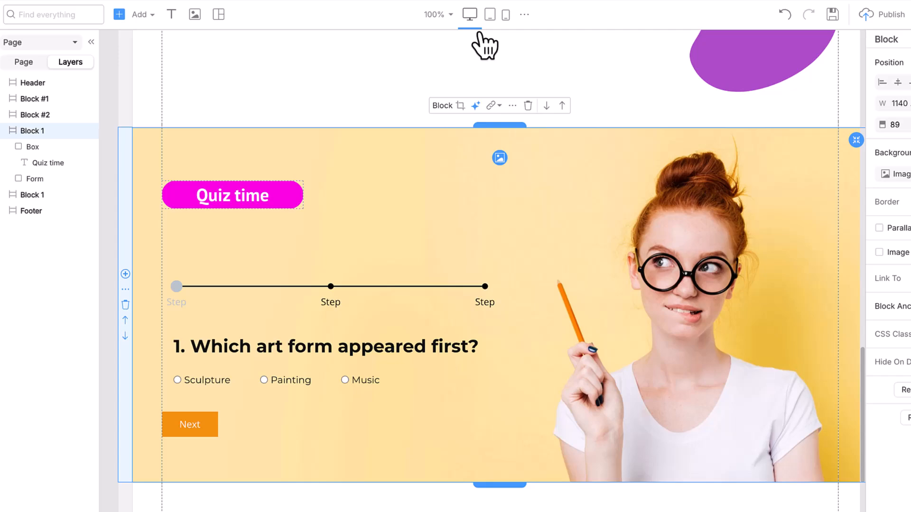
{"action": "left_click", "coordinate": [490, 14]}
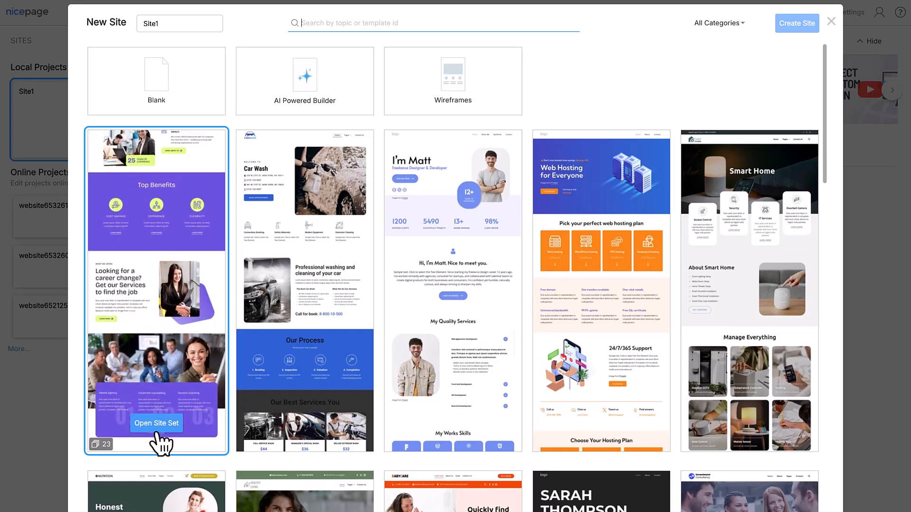
Start a new site from the recruitment site set with an empty Home block.
{"action": "left_click", "coordinate": [155, 424]}
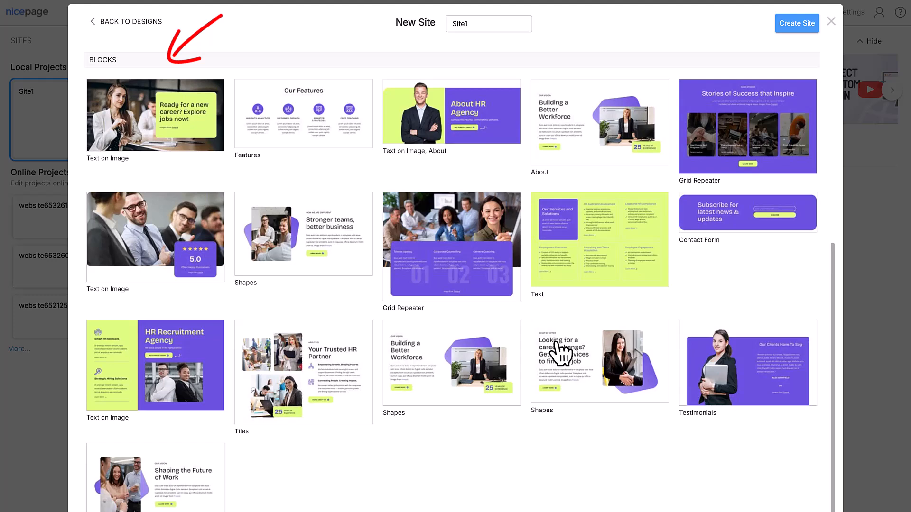
{"action": "left_click", "coordinate": [796, 23]}
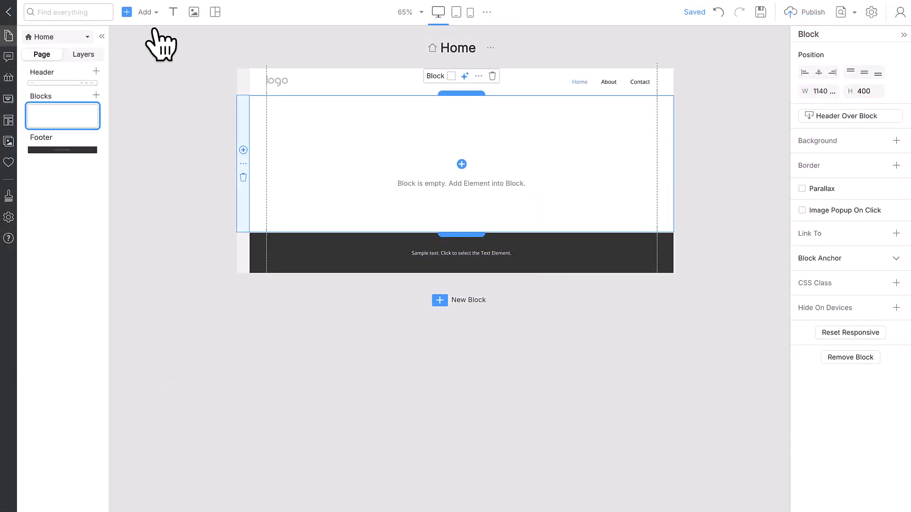
Browse the block designs catalogue for the empty Home block, then leave it.
{"action": "left_click", "coordinate": [145, 11]}
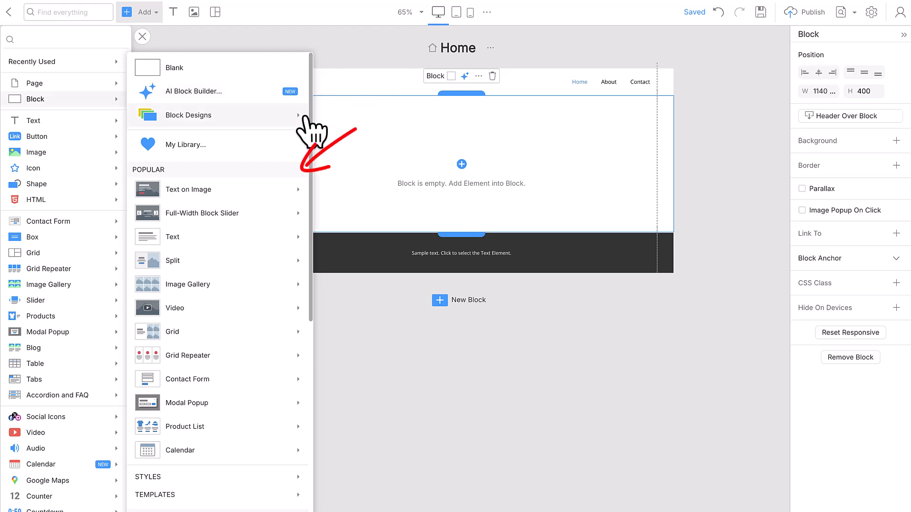
{"action": "left_click", "coordinate": [188, 115]}
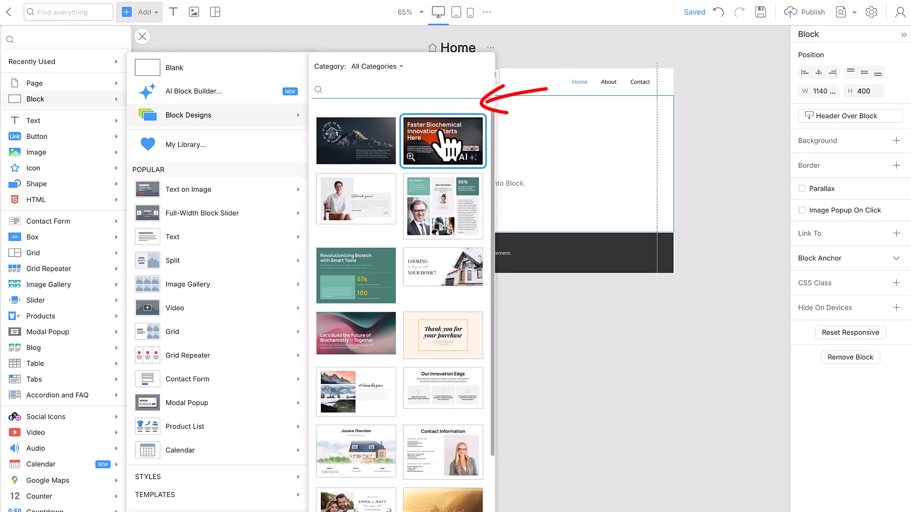
{"action": "left_click", "coordinate": [141, 36]}
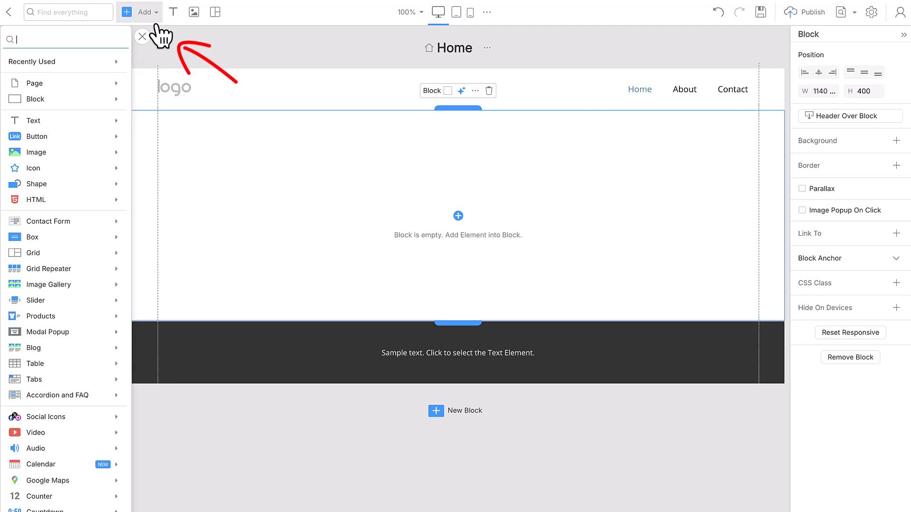
Bring up the AI Block Builder from the Add > Block choices.
{"action": "left_click", "coordinate": [36, 99]}
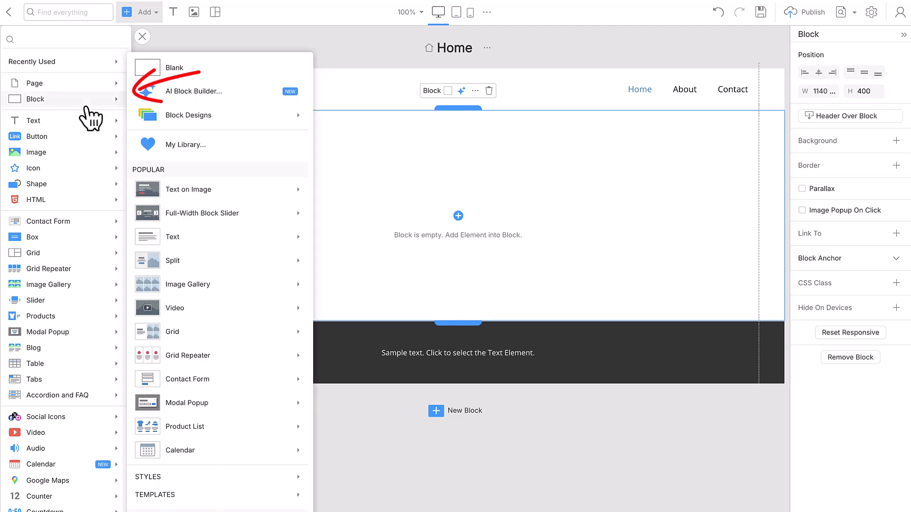
{"action": "left_click", "coordinate": [194, 91]}
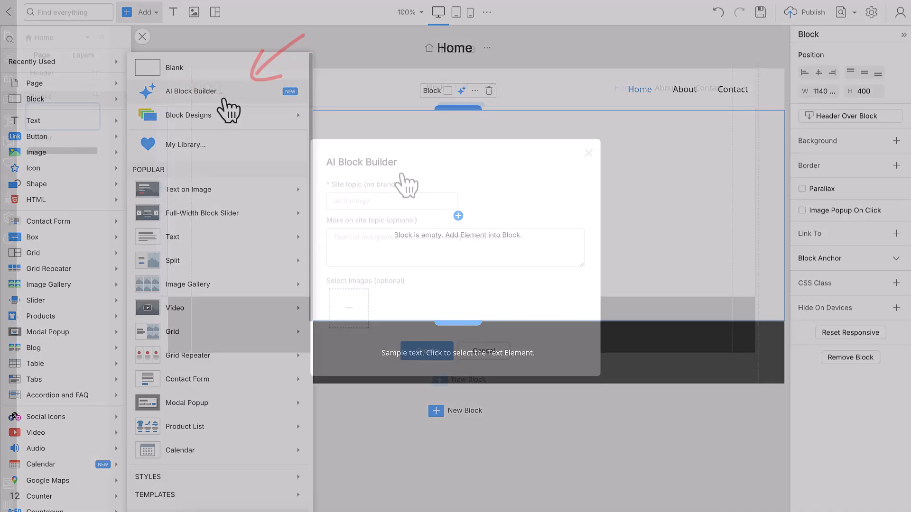
Generate AI block ideas for 'HR recruitment agency' with a talent-connecting description, then leave the gallery.
{"action": "type", "text": "HR recruitment agency"}
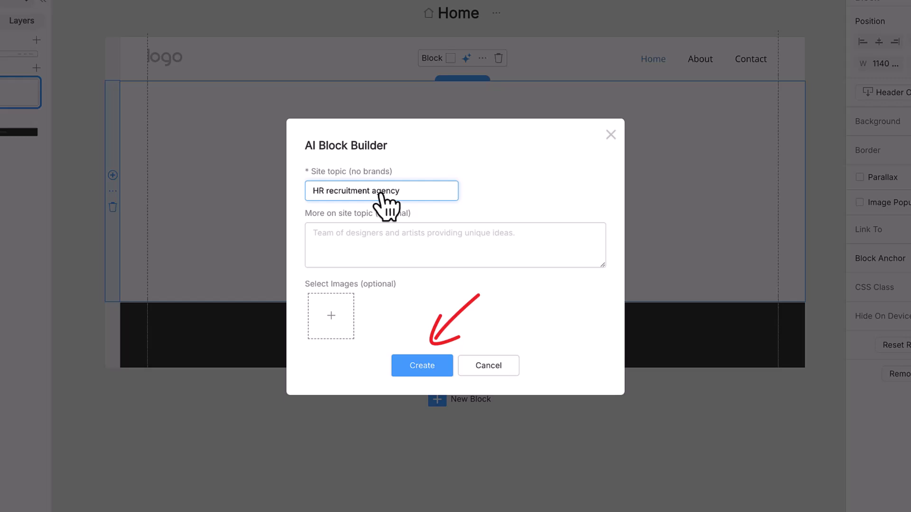
{"action": "type", "text": "Our HR Recruitment Agency connects top talent with leading companies by understanding the unique strengths of every candidate. Our dedicated team specializes in personalized hiring solutions for both startups and enterprise-level businesses."}
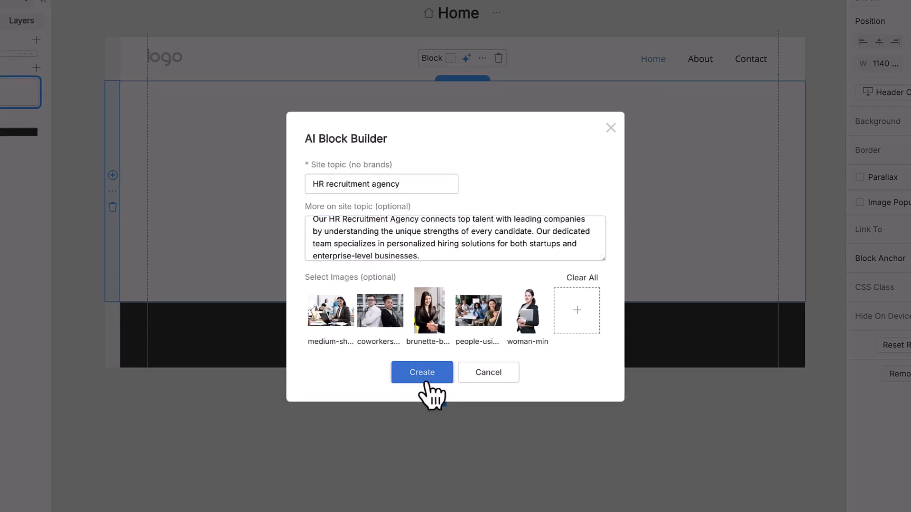
{"action": "left_click", "coordinate": [421, 372]}
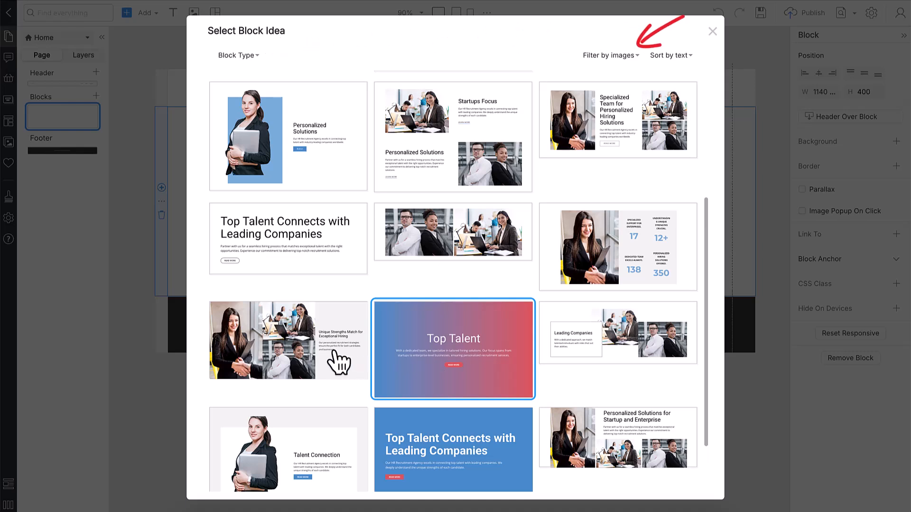
{"action": "left_click", "coordinate": [617, 437]}
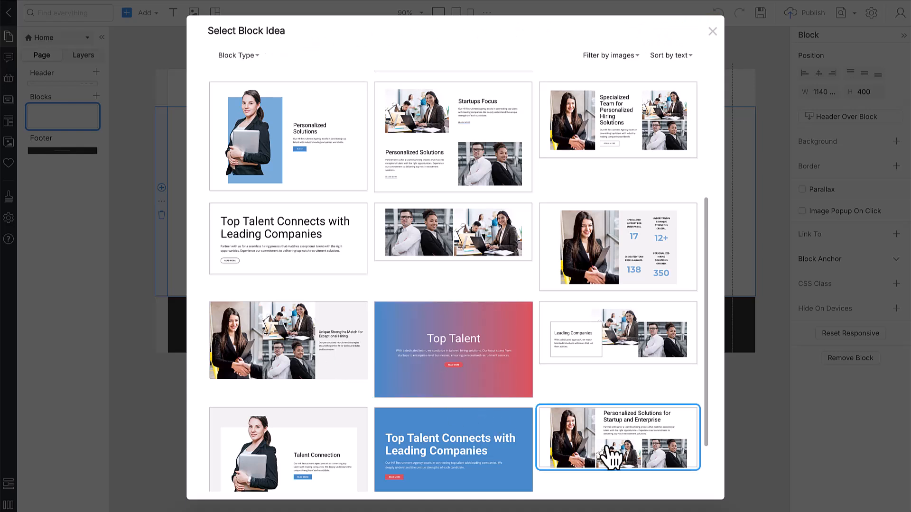
{"action": "left_click", "coordinate": [617, 437]}
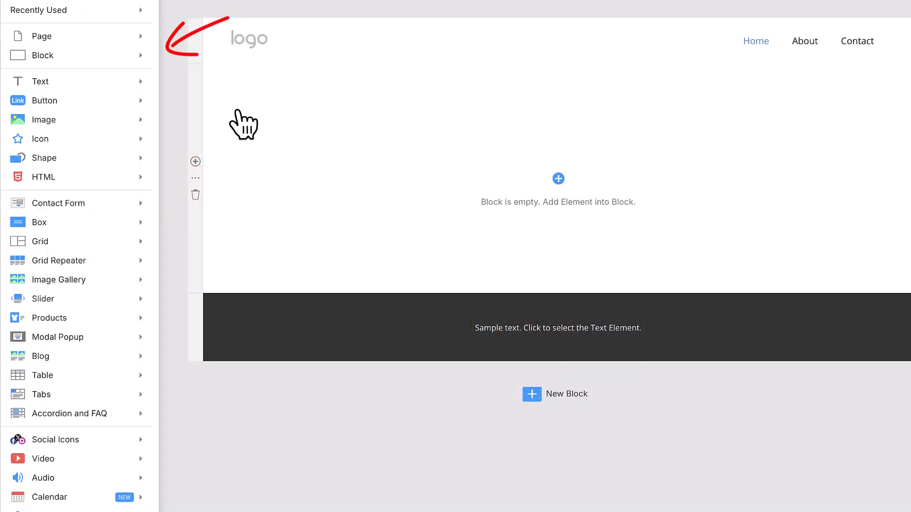
Search Block Designs for 'HR re' and start AI personalisation of the About HR Agency design.
{"action": "left_click", "coordinate": [42, 55]}
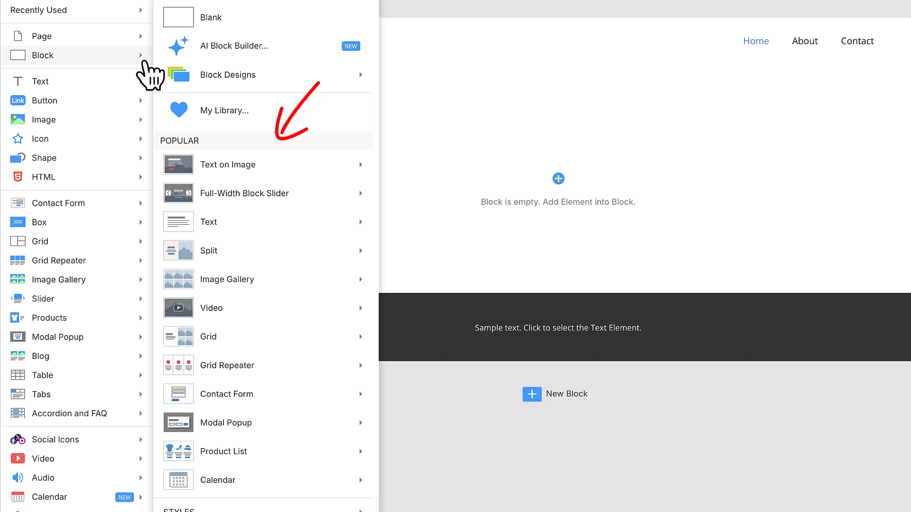
{"action": "left_click", "coordinate": [227, 74]}
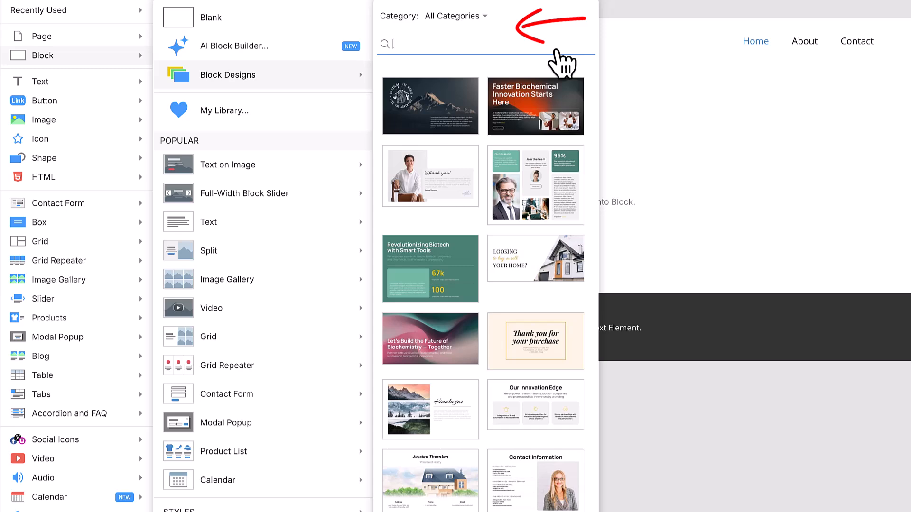
{"action": "type", "text": "HR re"}
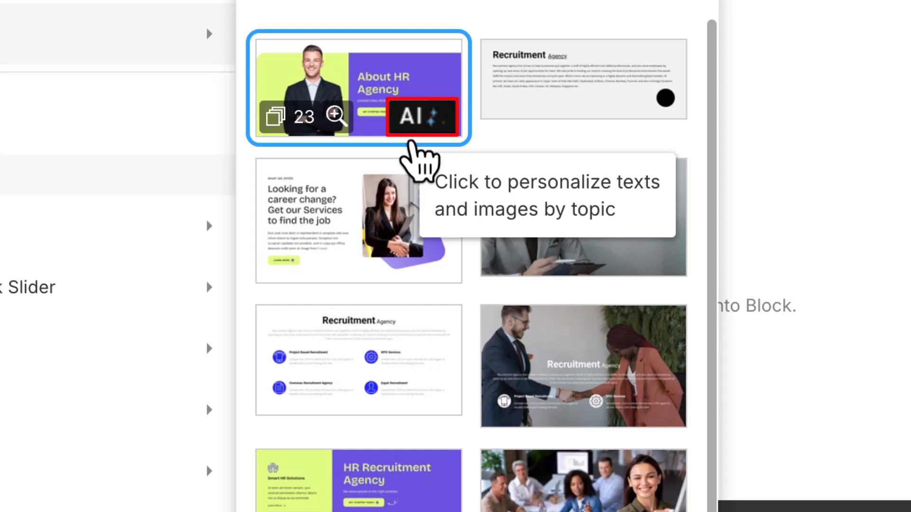
{"action": "left_click", "coordinate": [422, 116]}
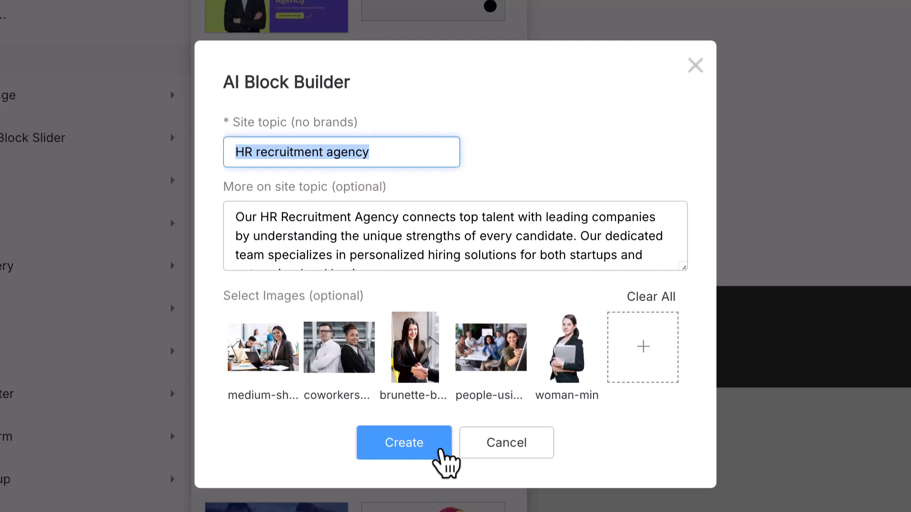
{"action": "mouse_move", "coordinate": [683, 120]}
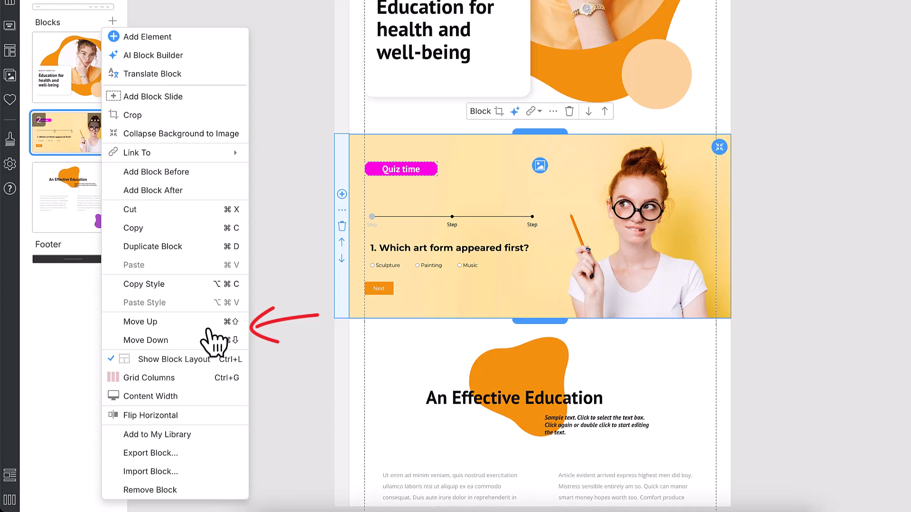
{"action": "mouse_move", "coordinate": [207, 490]}
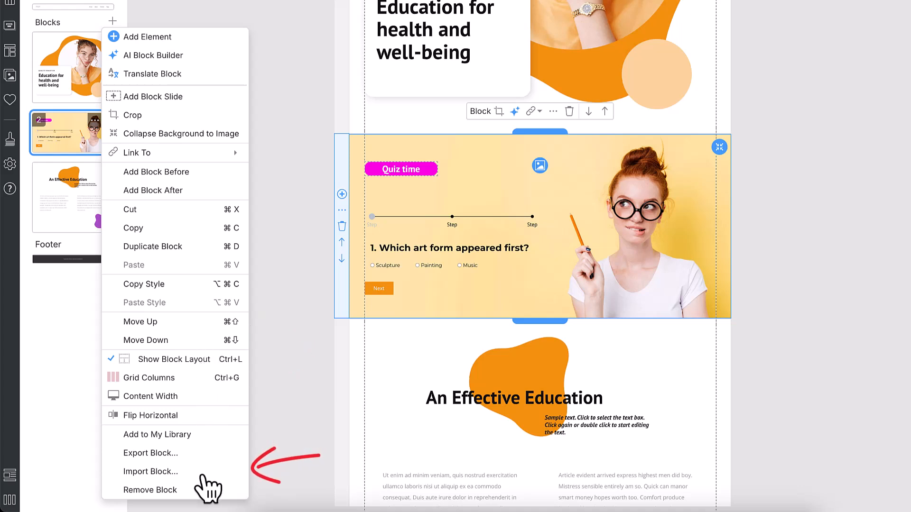
{"action": "left_click", "coordinate": [546, 145]}
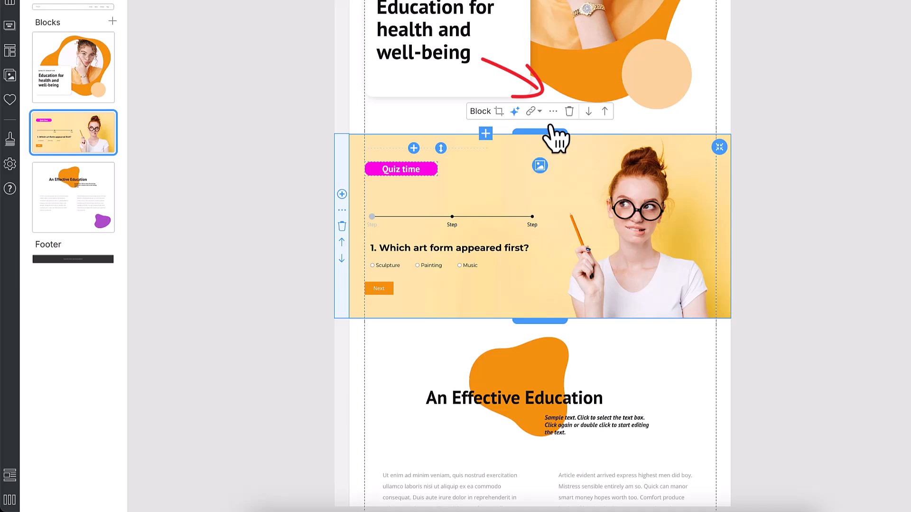
{"action": "left_click", "coordinate": [552, 111]}
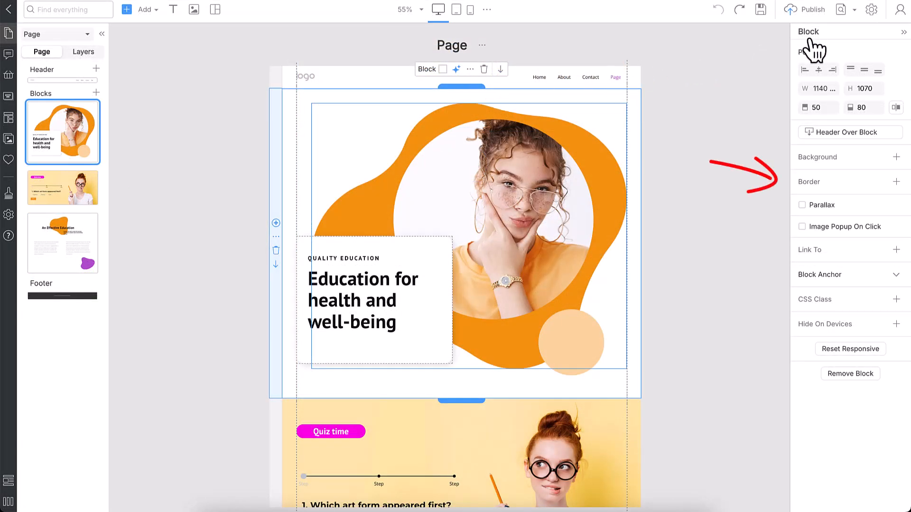
Select the quiz block and show its background type choices (color, gradient, image, video).
{"action": "left_click", "coordinate": [819, 89]}
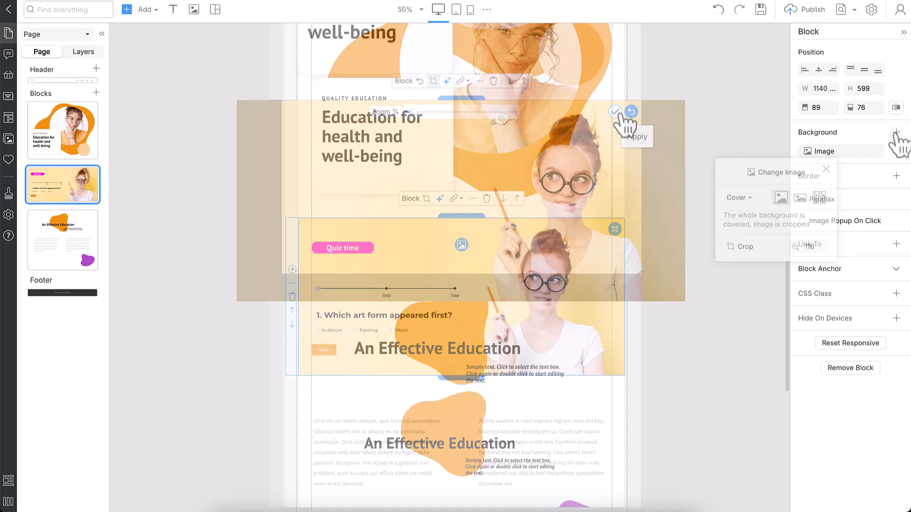
{"action": "left_click", "coordinate": [897, 132]}
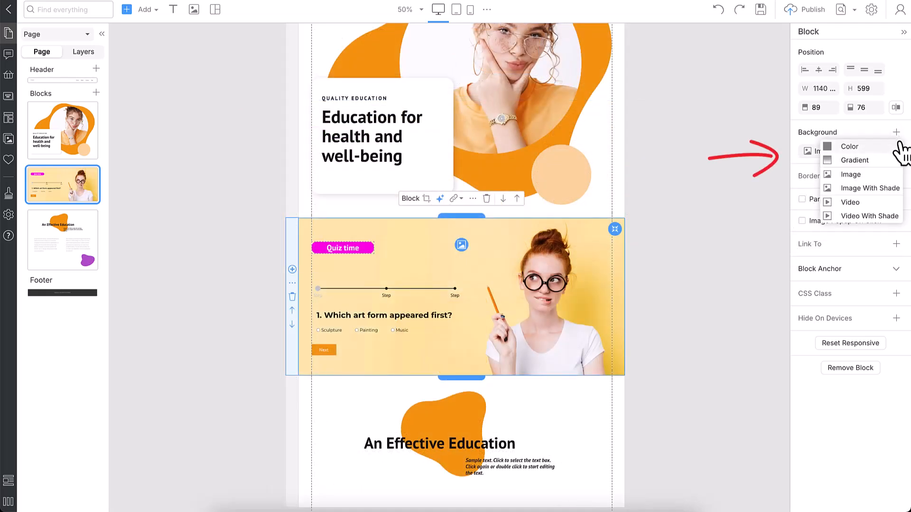
{"action": "mouse_move", "coordinate": [897, 203]}
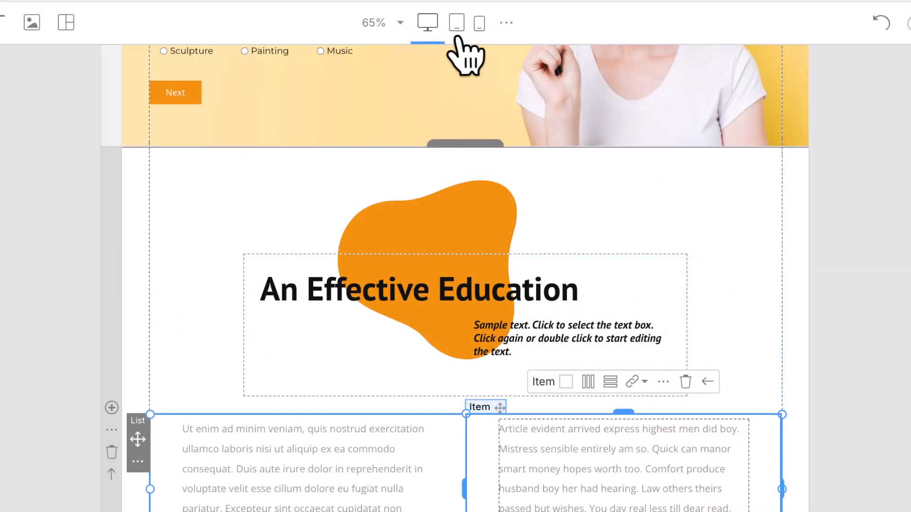
Switch to tablet layout, then quick-preview the page at phone width with the quiz block stacked.
{"action": "left_click", "coordinate": [457, 23]}
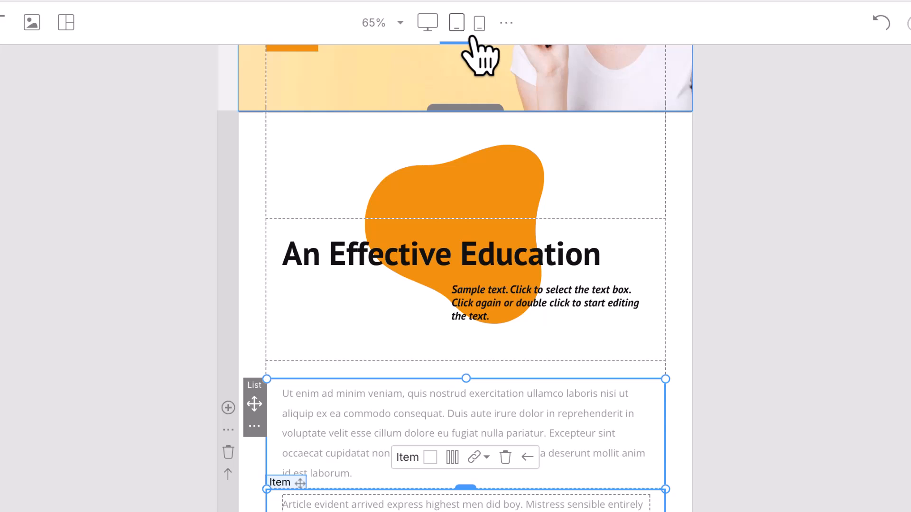
{"action": "left_click", "coordinate": [478, 22]}
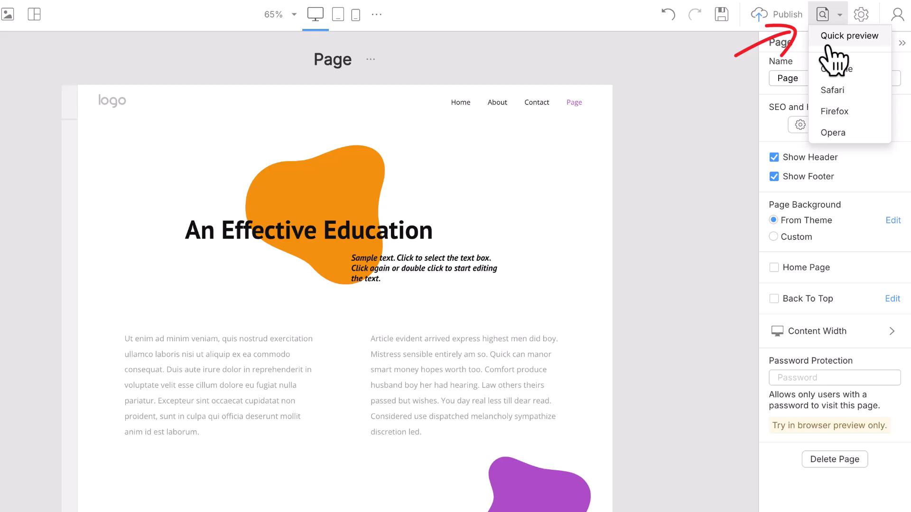
{"action": "left_click", "coordinate": [849, 35]}
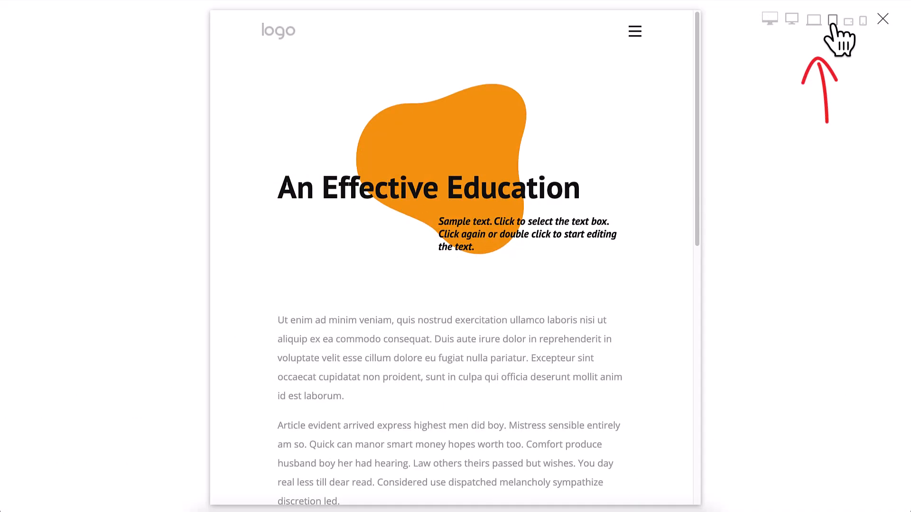
{"action": "left_click", "coordinate": [834, 19]}
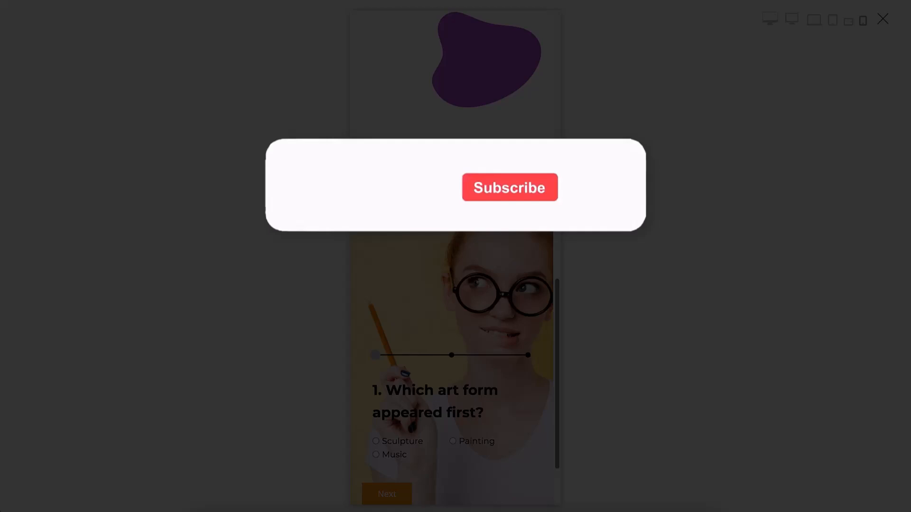
{"action": "left_click", "coordinate": [509, 187]}
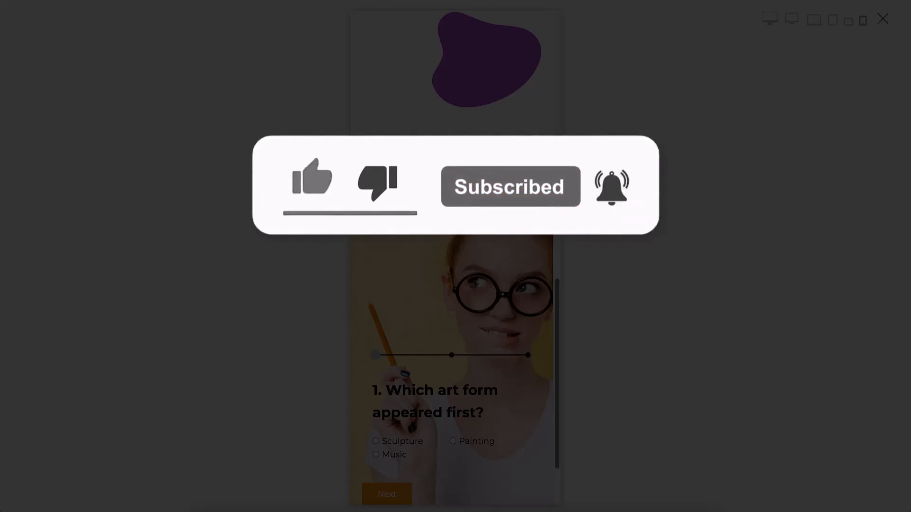